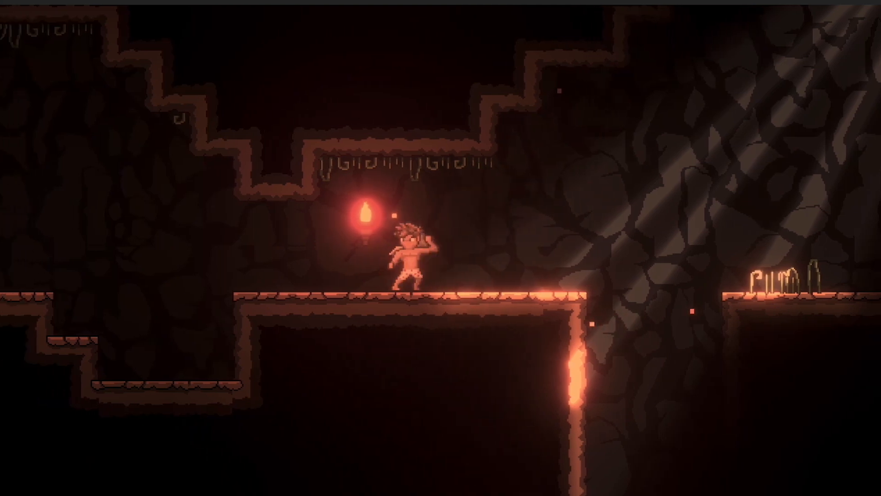
- Create a new Particle System effect in the scene from the Hierarchy
key("Right")
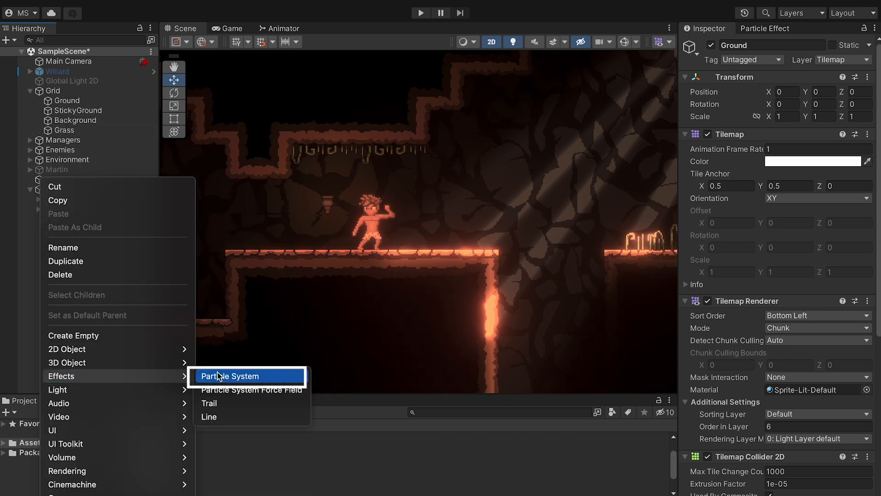
left_click(230, 376)
type(".1")
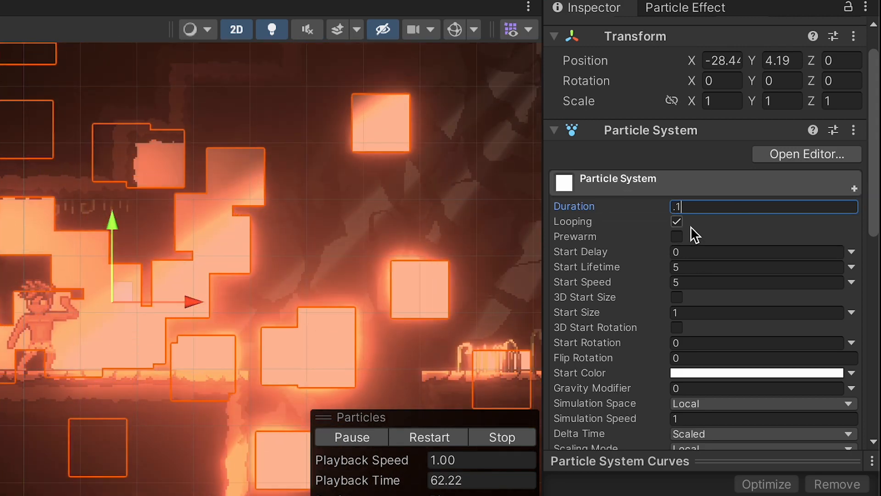
- Set Duration 0.1, Start Lifetime 0.5 and Simulation Space World, previewing the effect
left_click(676, 221)
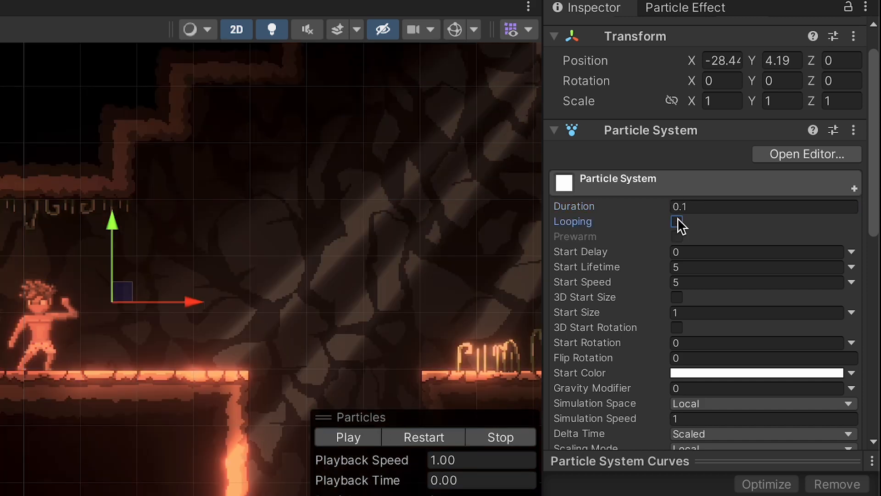
left_click(677, 221)
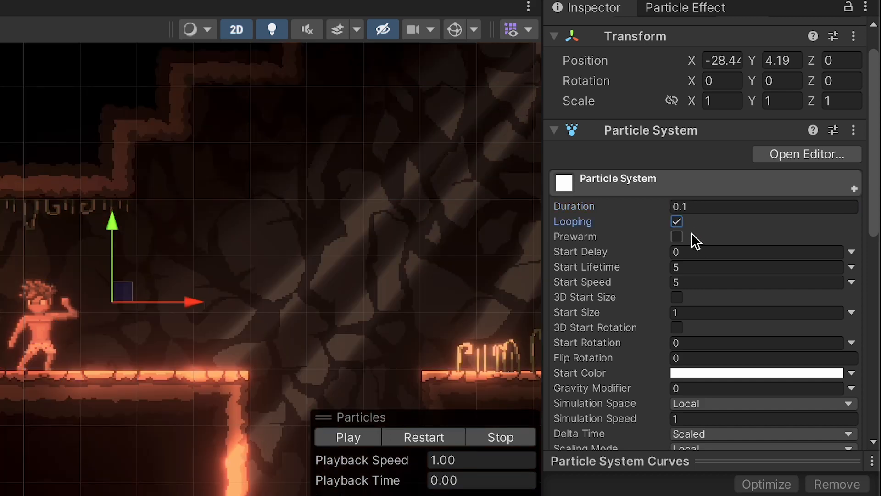
left_click(347, 437)
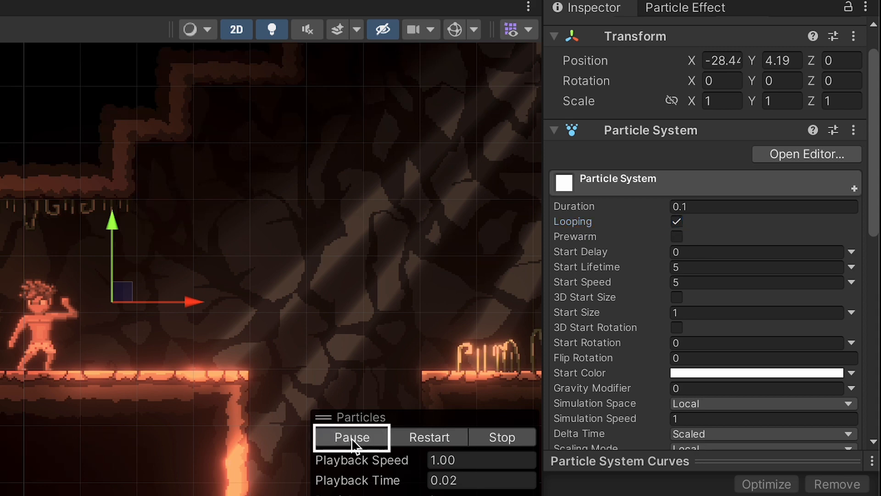
left_click(351, 437)
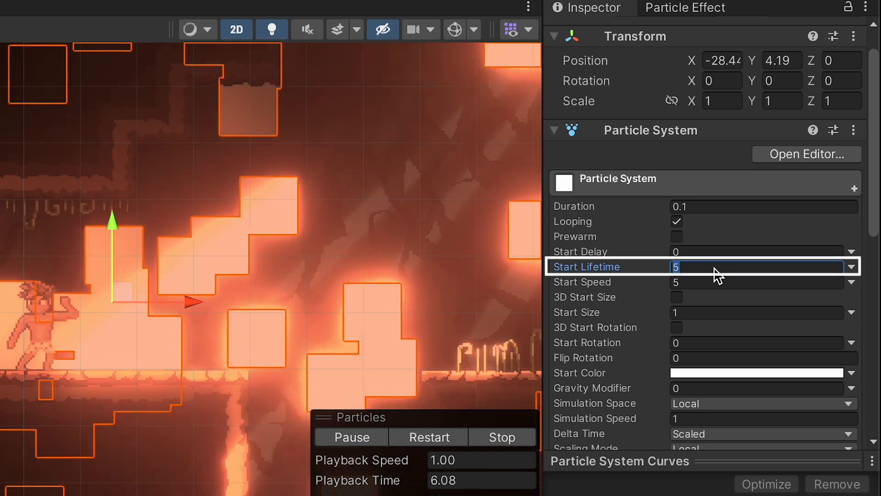
type(".5")
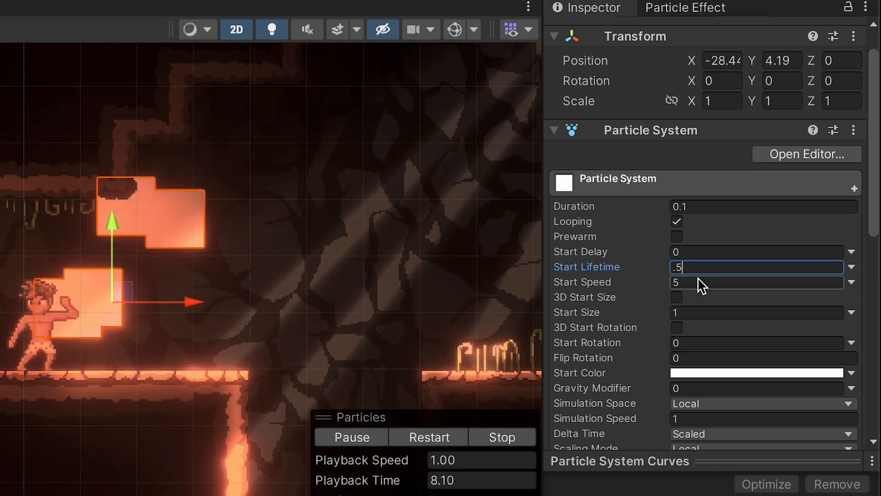
scroll("down", 3)
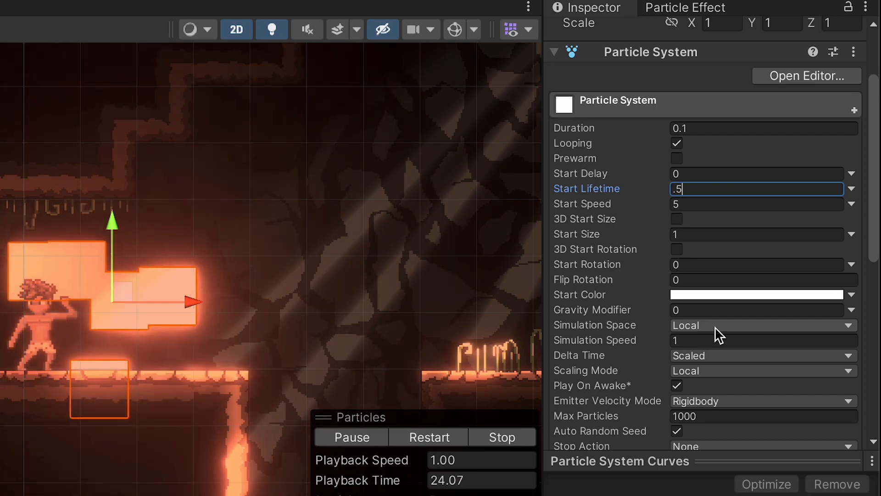
left_click(762, 324)
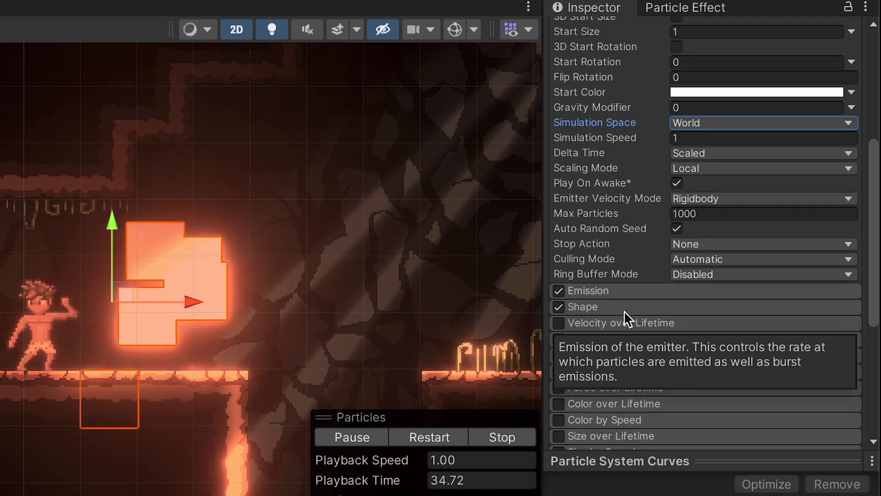
- Set Emission Rate over Time to 100 and Start Size to 0.1
scroll("down", 3)
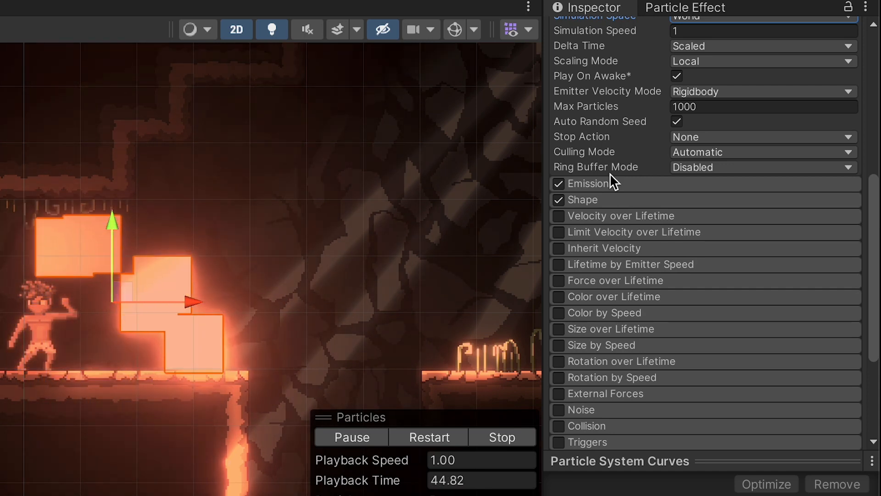
left_click(590, 184)
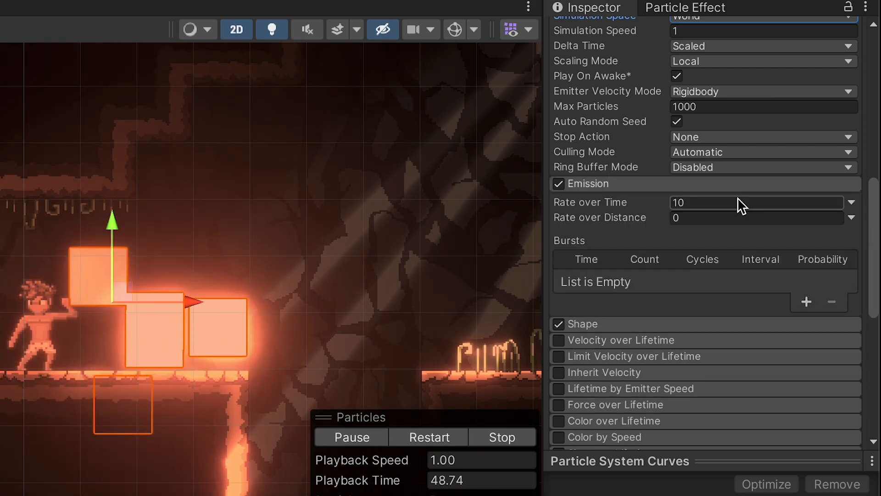
left_click(753, 202)
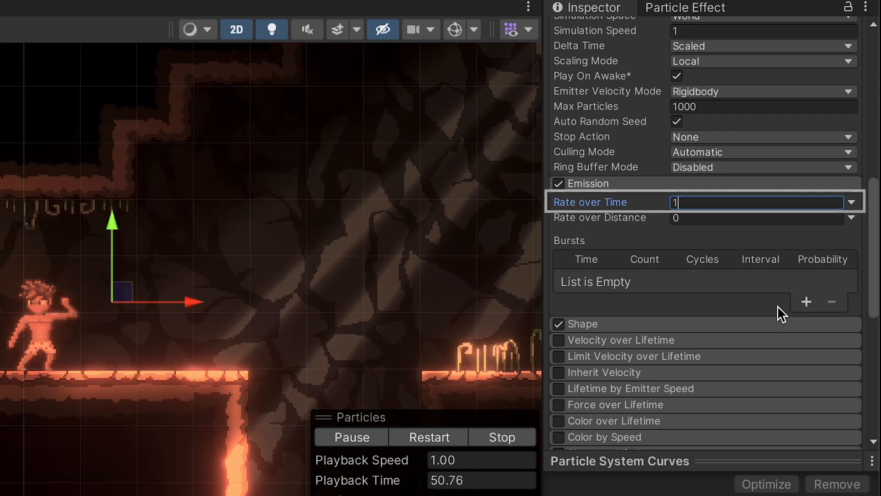
type("100")
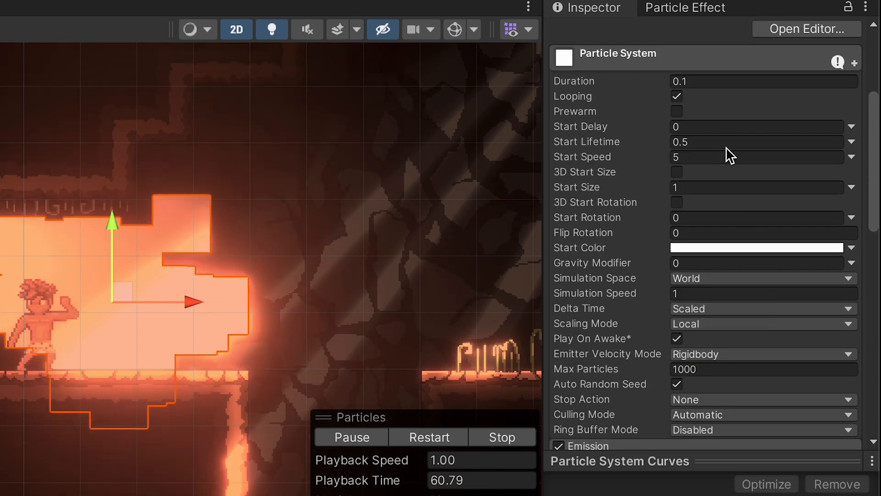
left_click(759, 187)
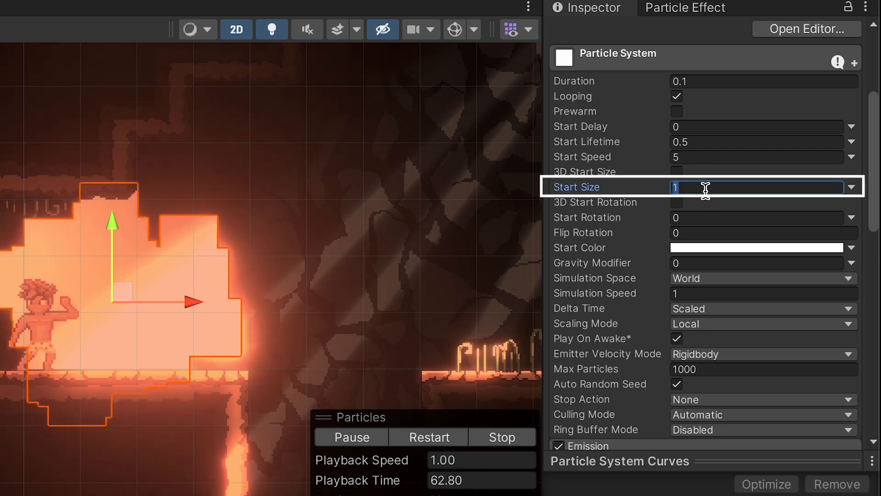
type(".1")
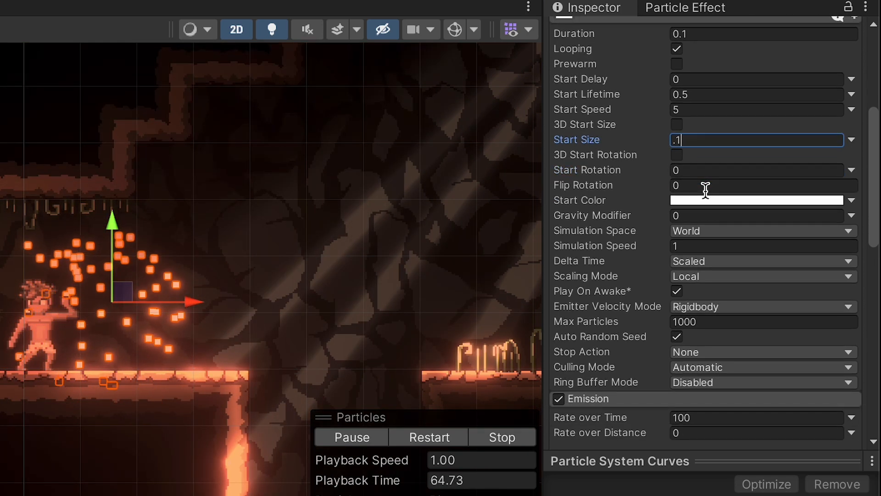
scroll("down", 3)
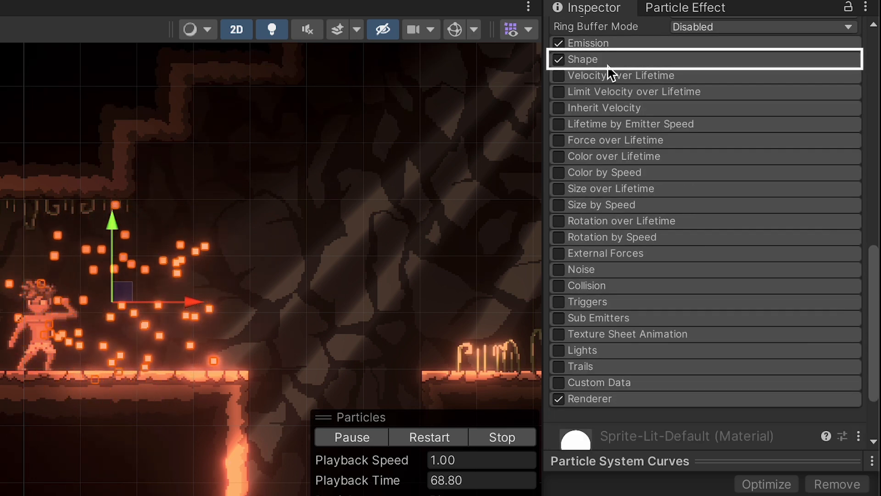
- Change the emitter Shape from Cone to Box with Scale X 0.3
left_click(587, 59)
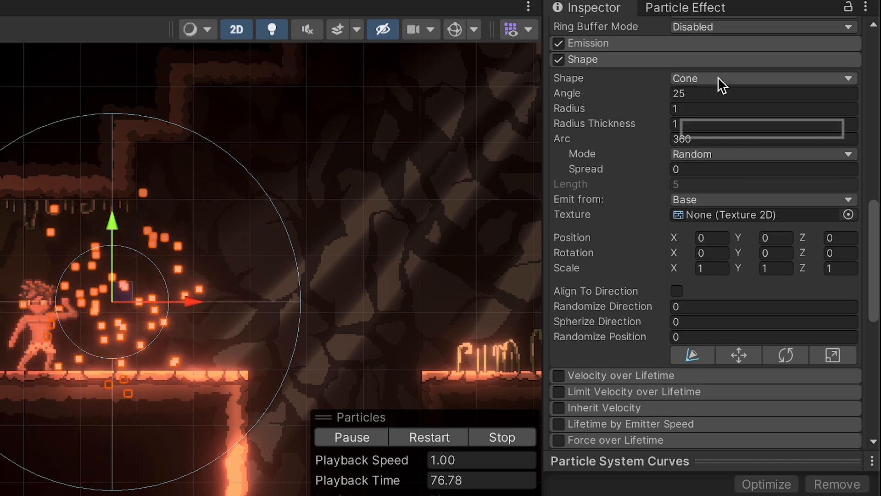
left_click(761, 78)
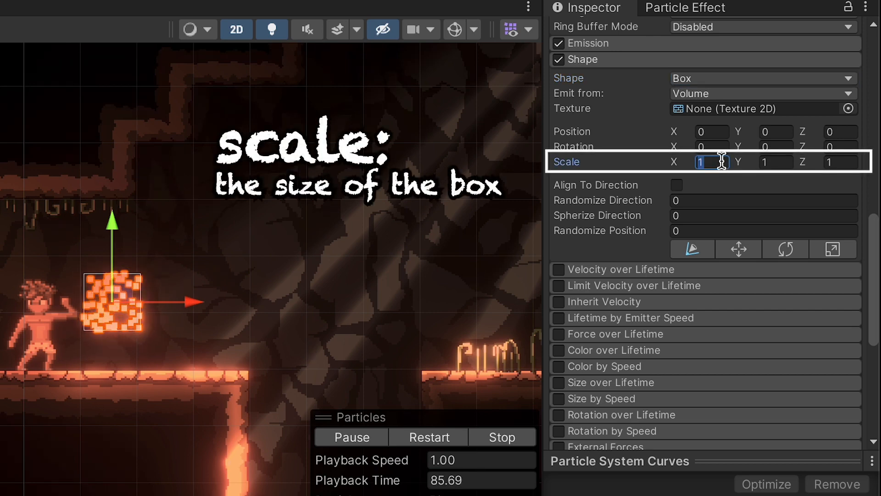
type(".3")
left_click(776, 161)
type("0")
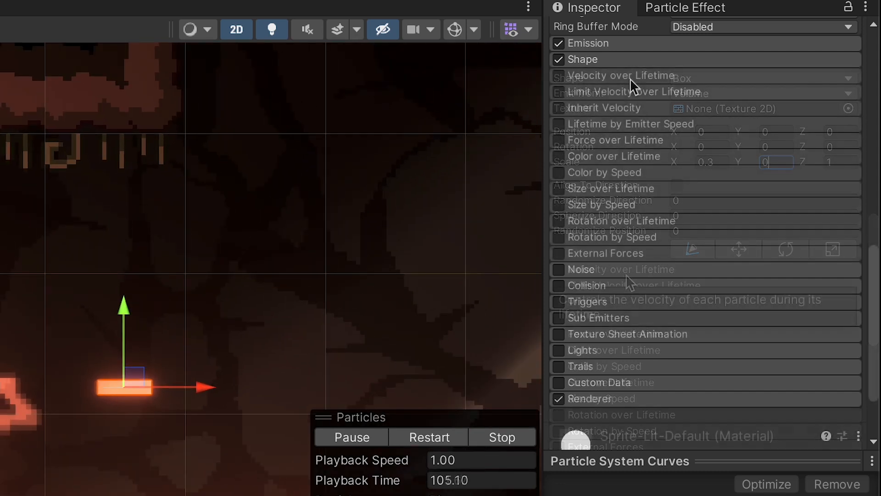
- Enable Velocity over Lifetime with a Linear value of -0.2
left_click(622, 76)
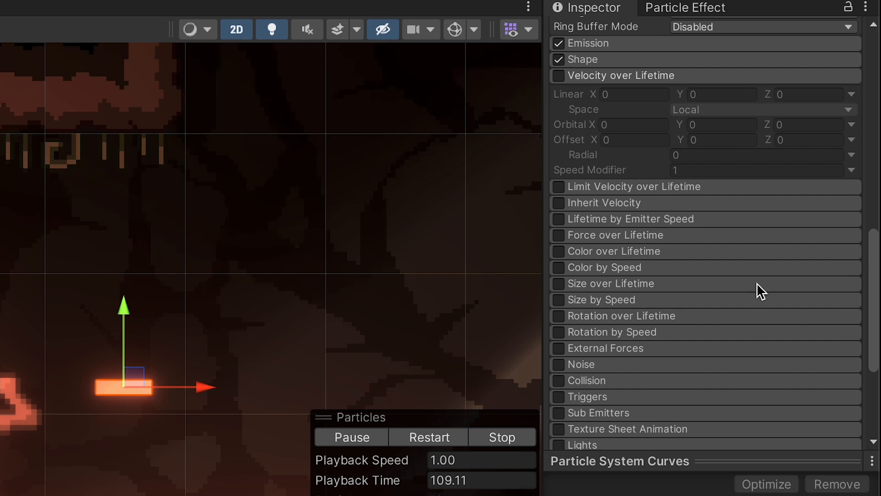
mouse_move(95, 409)
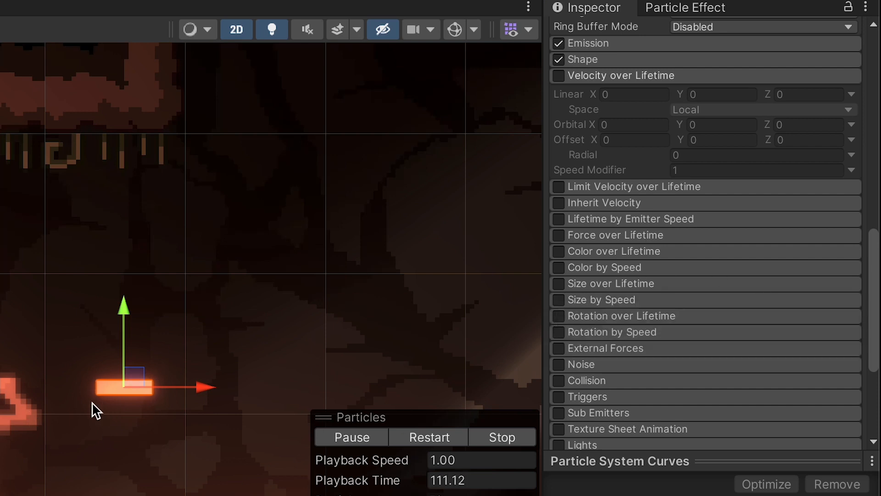
left_click(557, 75)
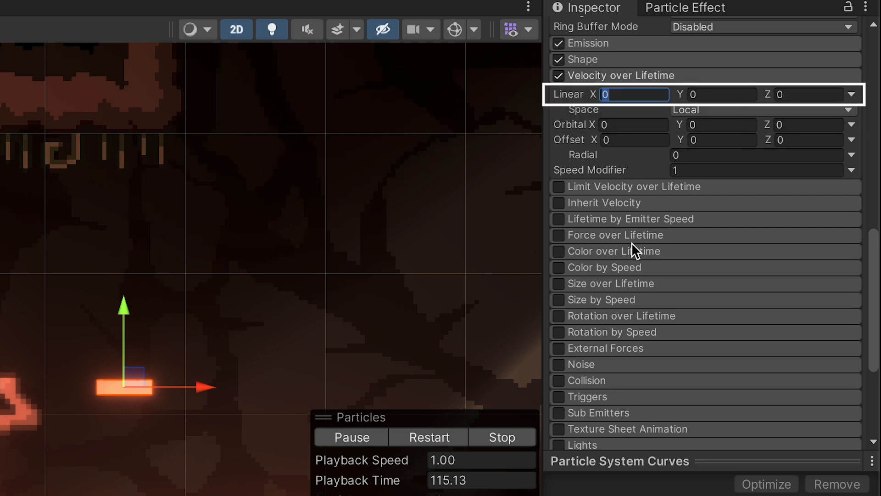
type("-.2")
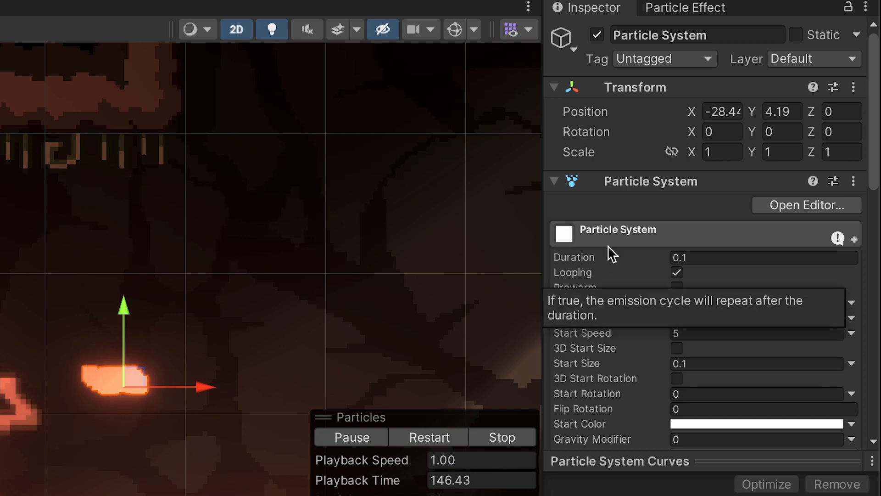
- Turn off Looping for a single burst and scroll to the Color over Lifetime module
left_click(677, 273)
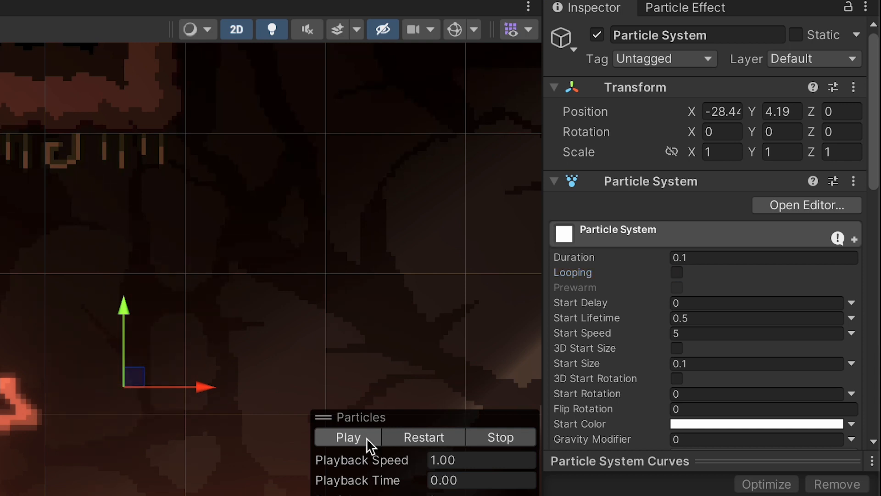
left_click(347, 437)
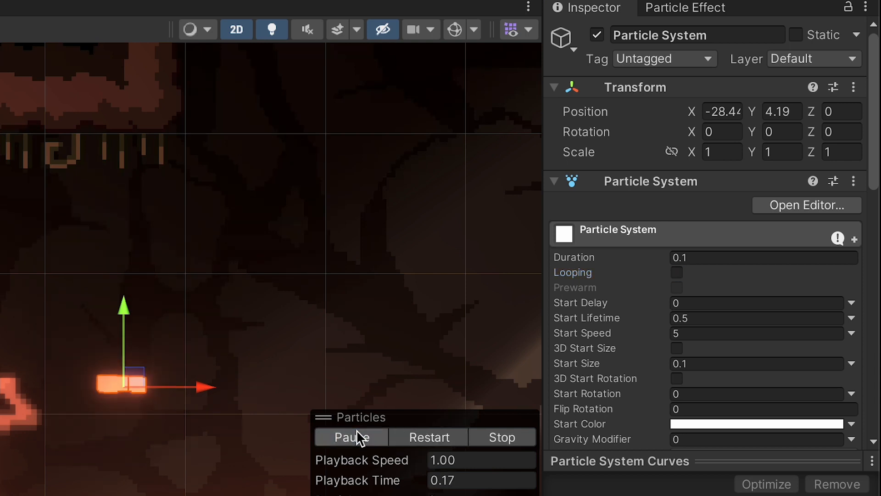
left_click(350, 437)
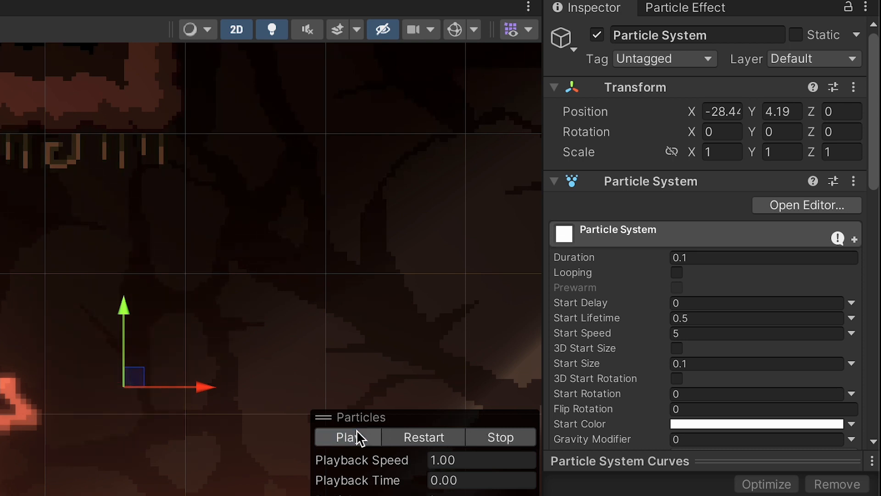
left_click(618, 230)
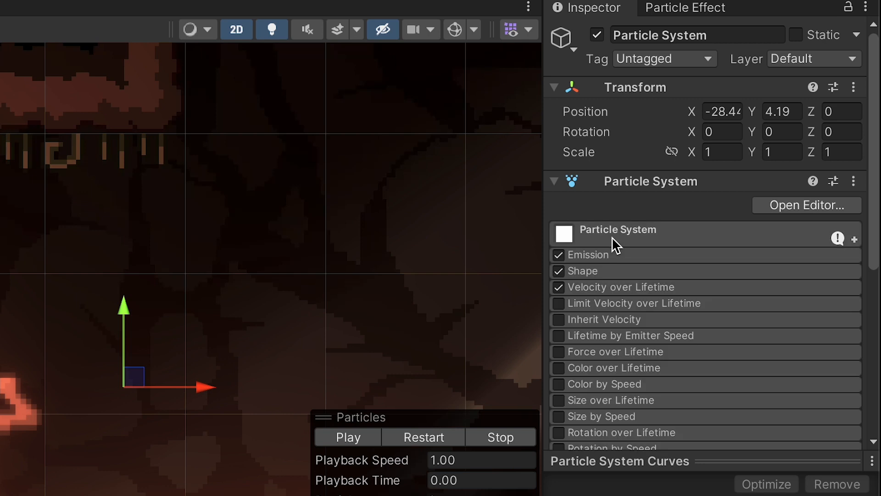
scroll("down", 3)
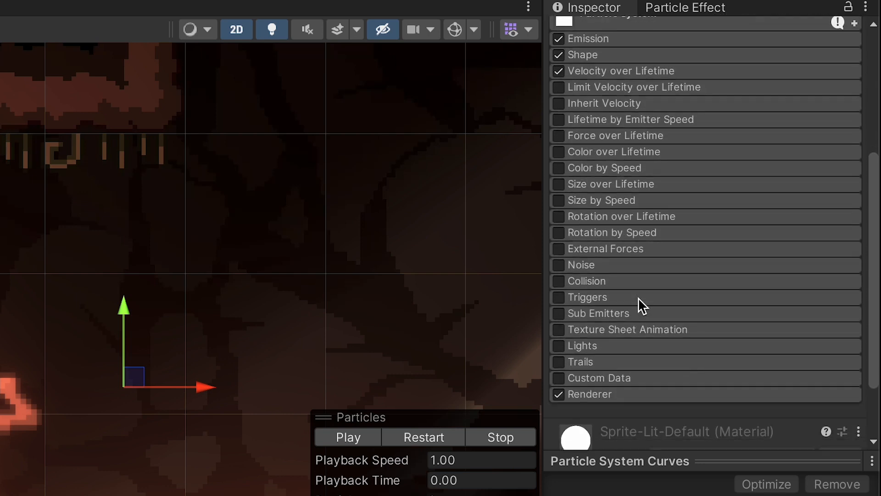
scroll("down", 3)
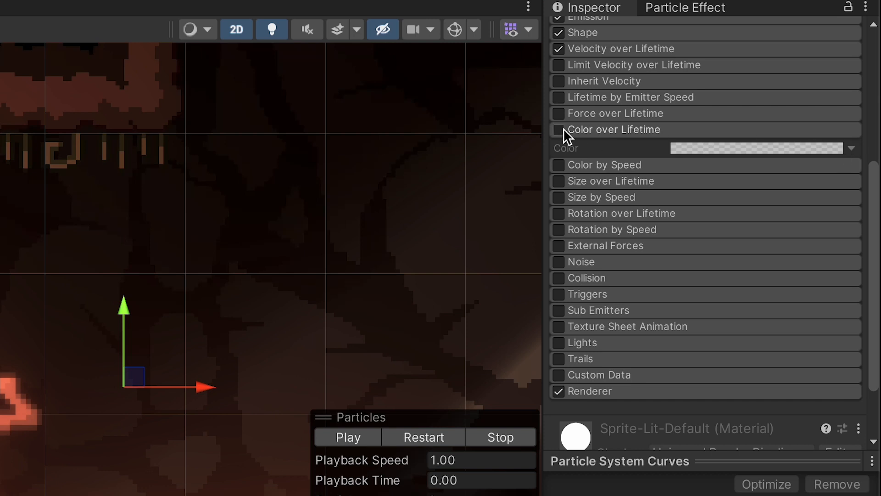
- Enable Color over Lifetime with a gradient whose ending alpha key is 0
left_click(557, 129)
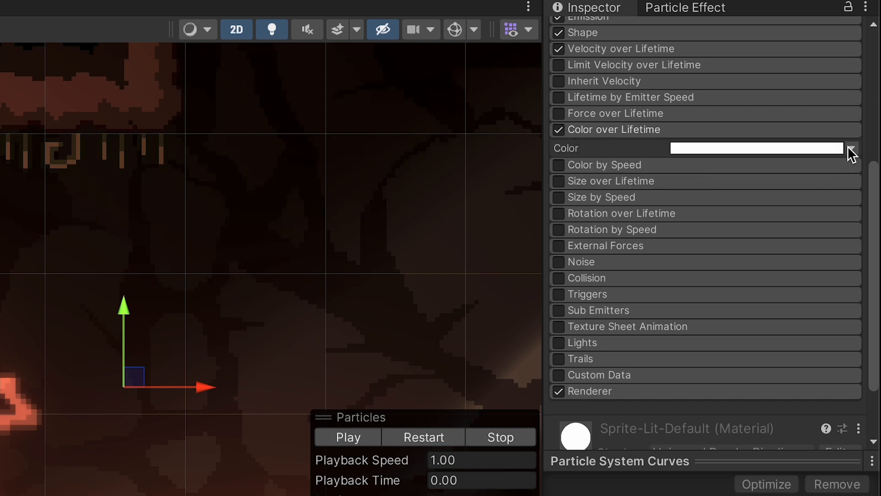
left_click(755, 148)
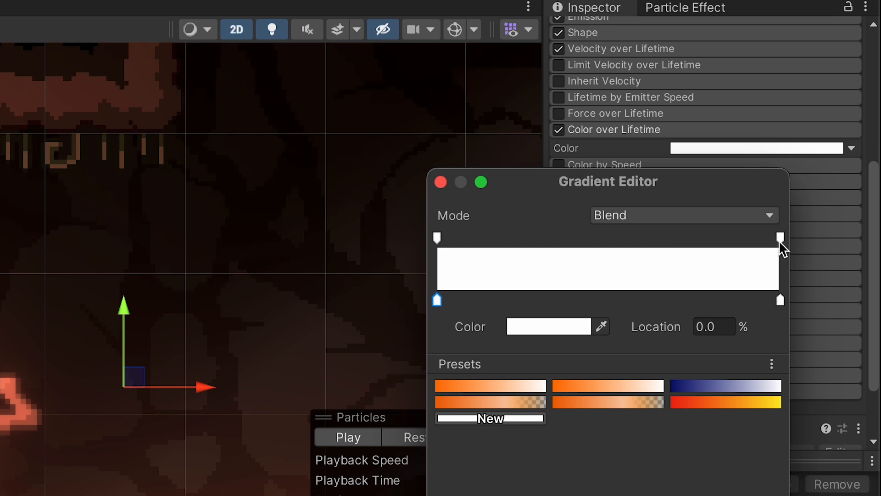
left_click(780, 237)
type("0")
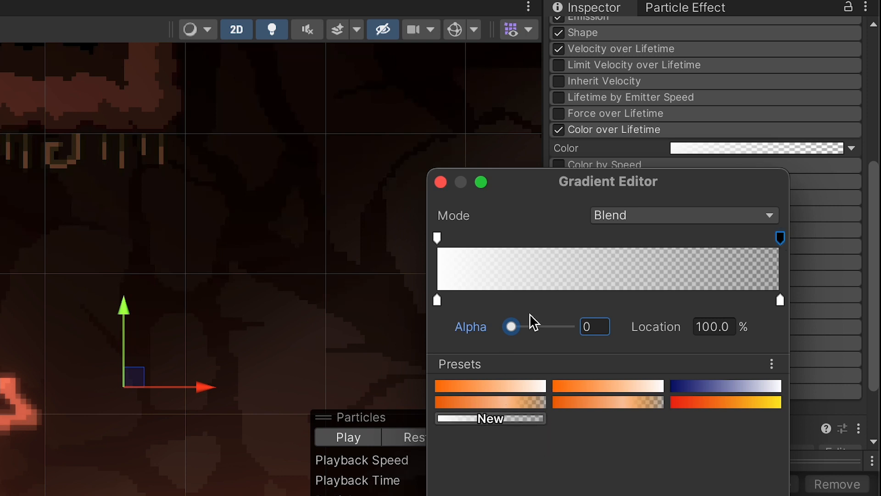
mouse_move(770, 235)
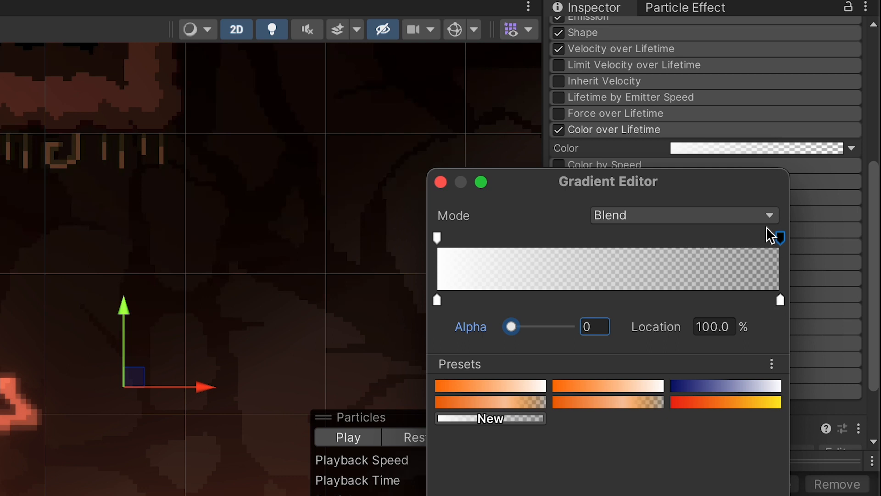
left_click(440, 182)
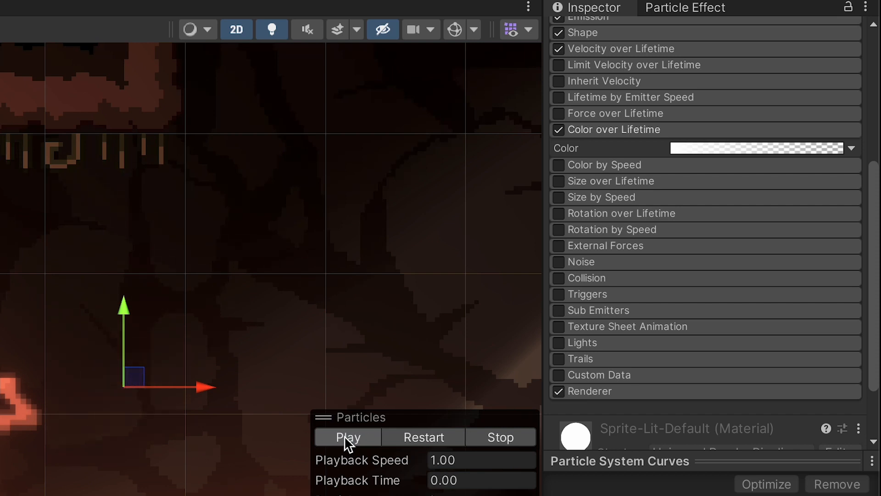
- Preview the effect and choose the particles' Sorting Layer in the Renderer module
left_click(347, 437)
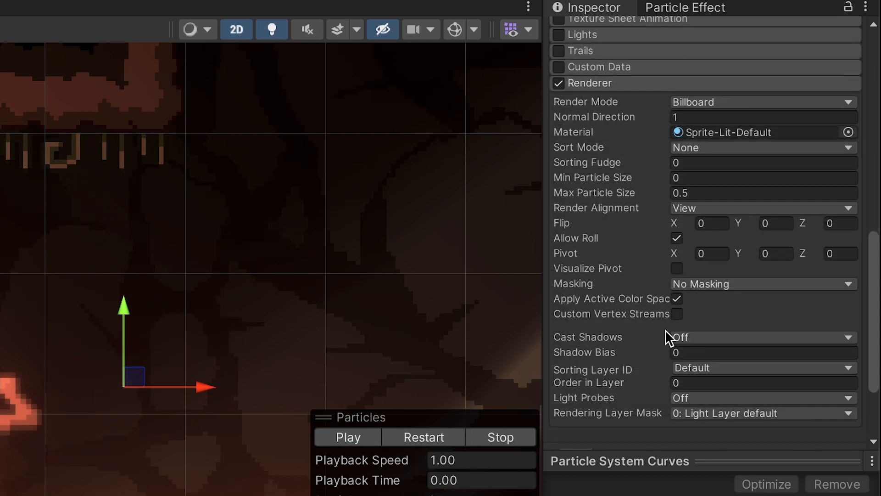
mouse_move(646, 124)
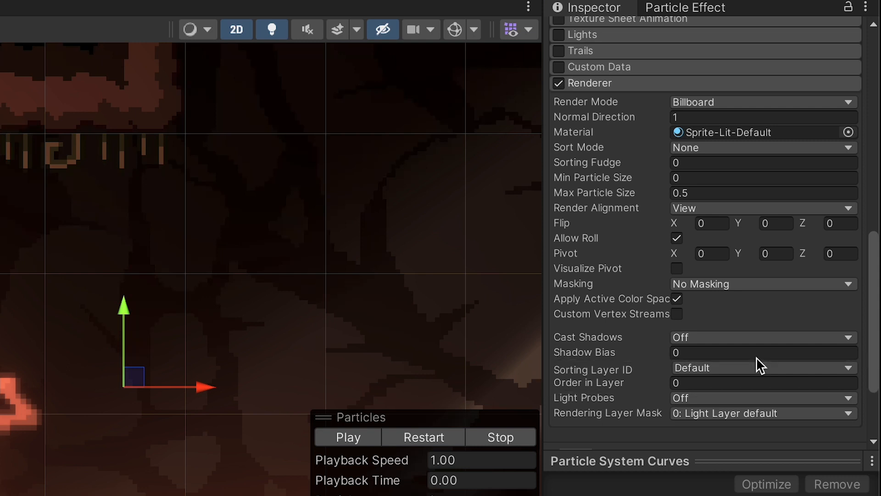
mouse_move(768, 418)
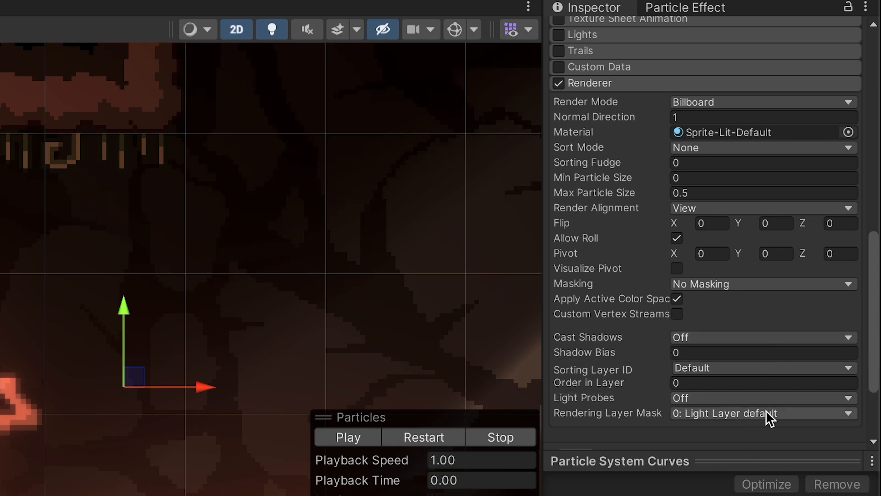
mouse_move(731, 374)
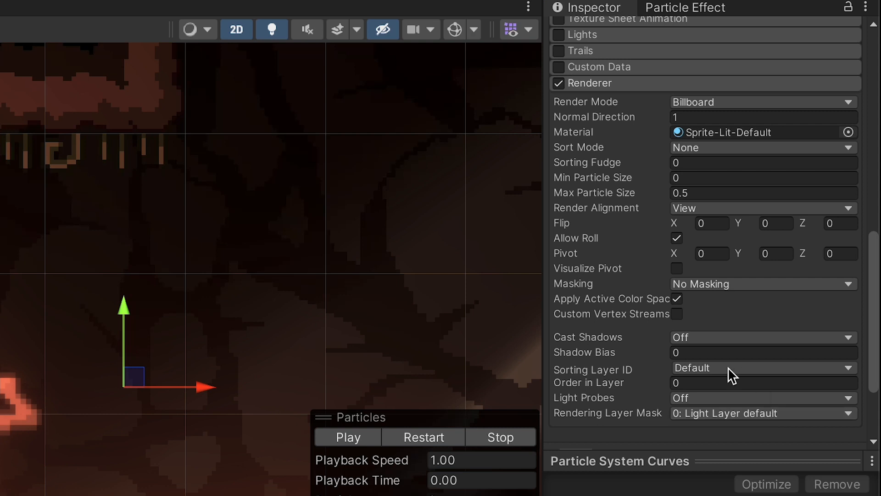
mouse_move(729, 375)
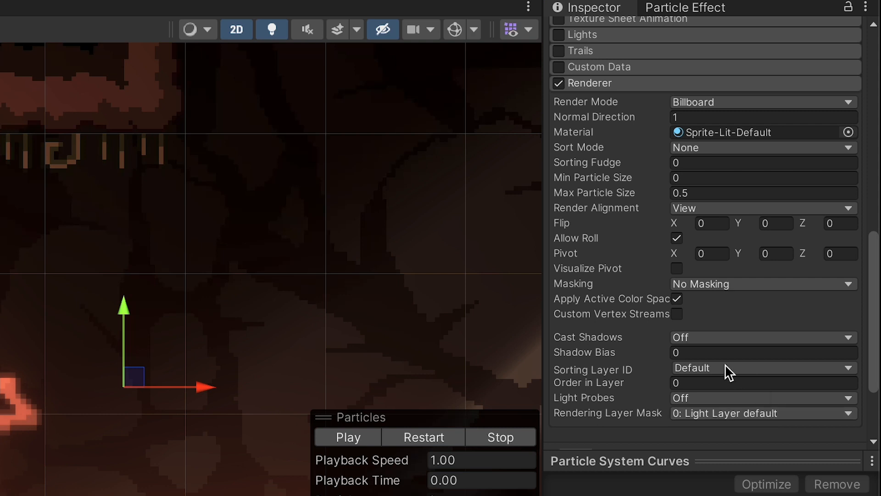
left_click(762, 367)
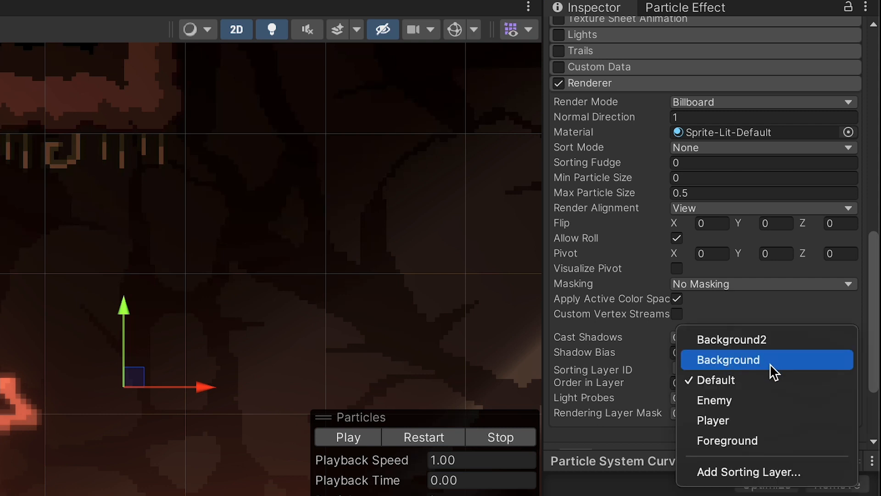
mouse_move(750, 427)
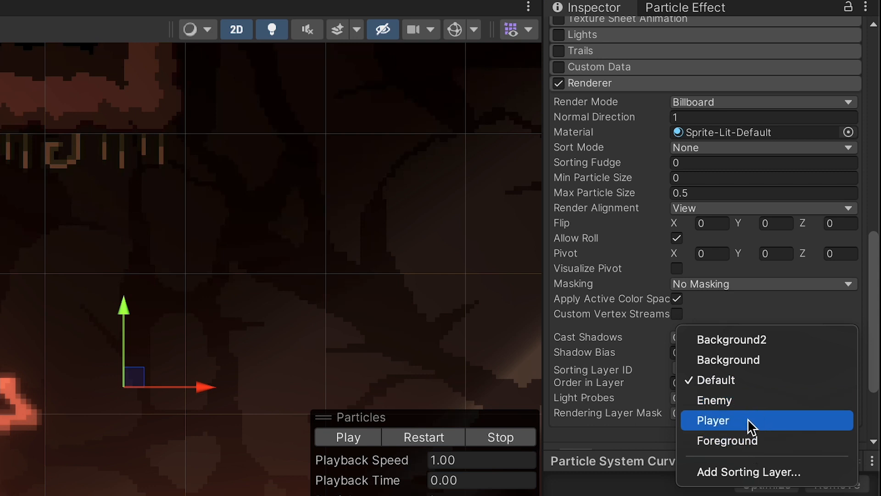
mouse_move(751, 386)
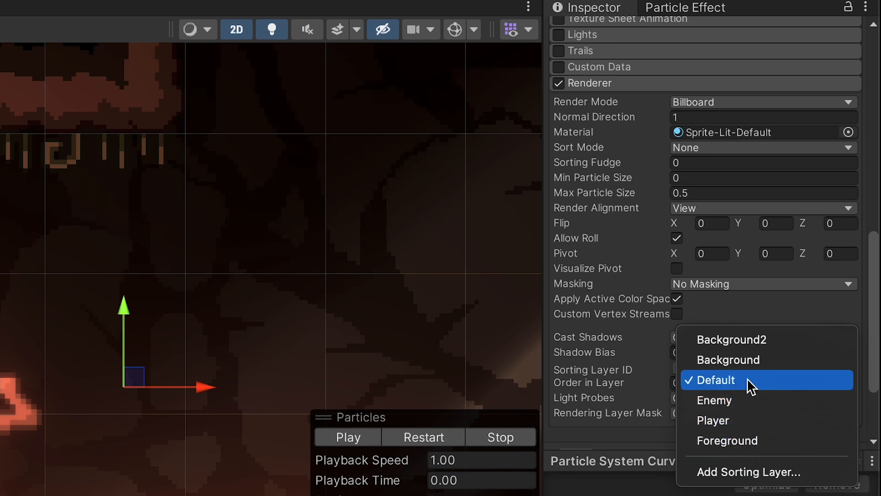
mouse_move(733, 387)
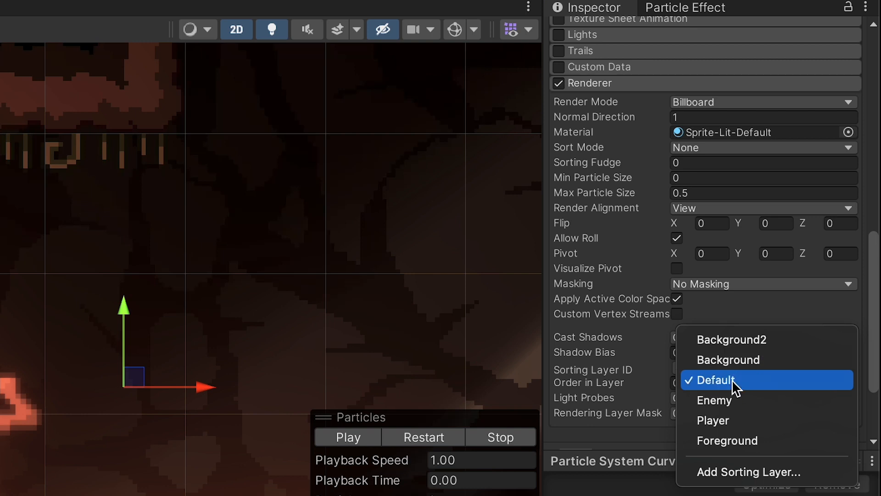
mouse_move(718, 396)
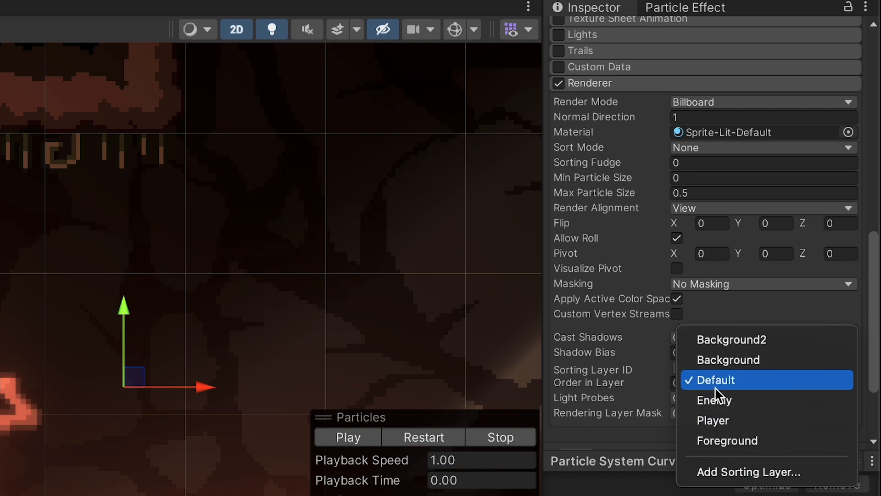
left_click(712, 380)
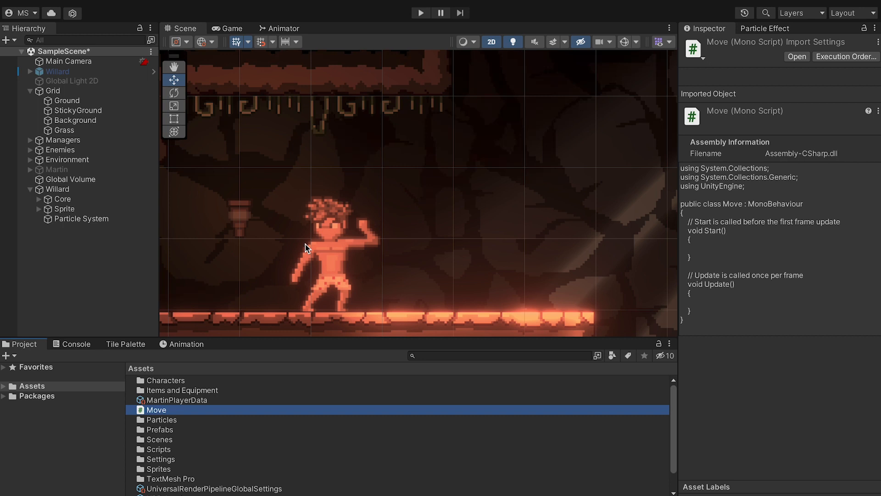
mouse_move(163, 419)
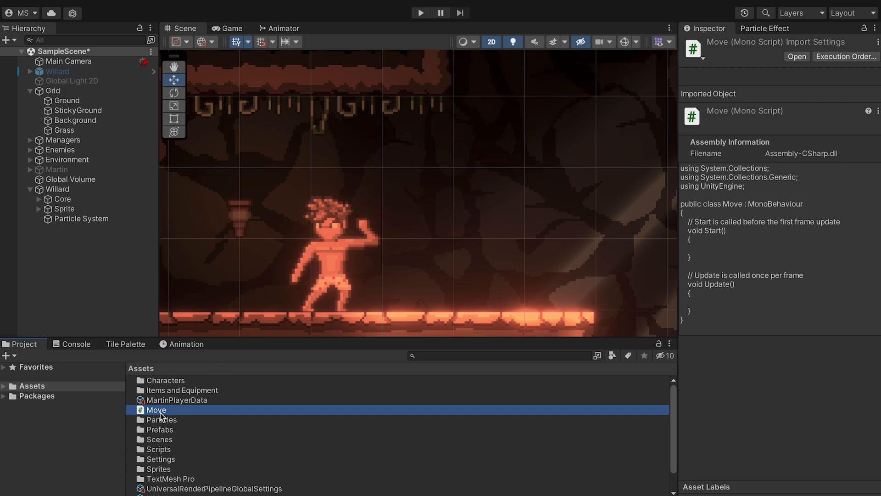
- Declare 'public ParticleSystem dust;' in Move and call dust.Play(), then locate Flip
double_click(156, 409)
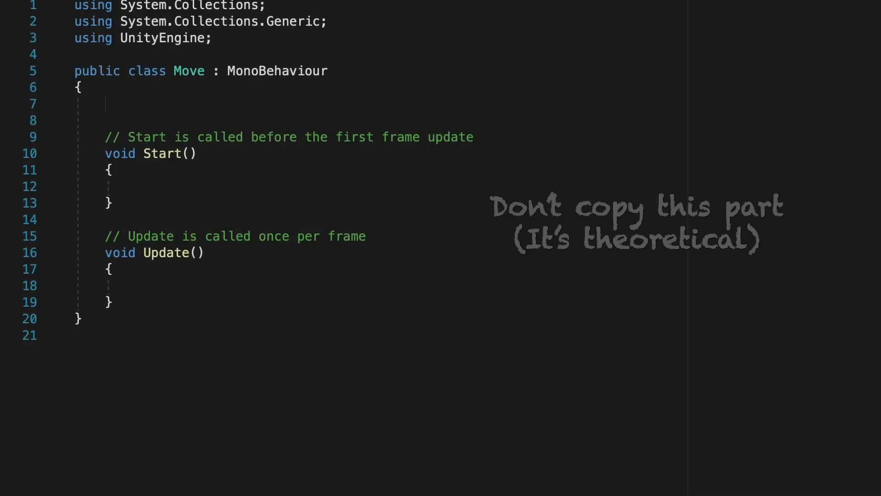
type("public")
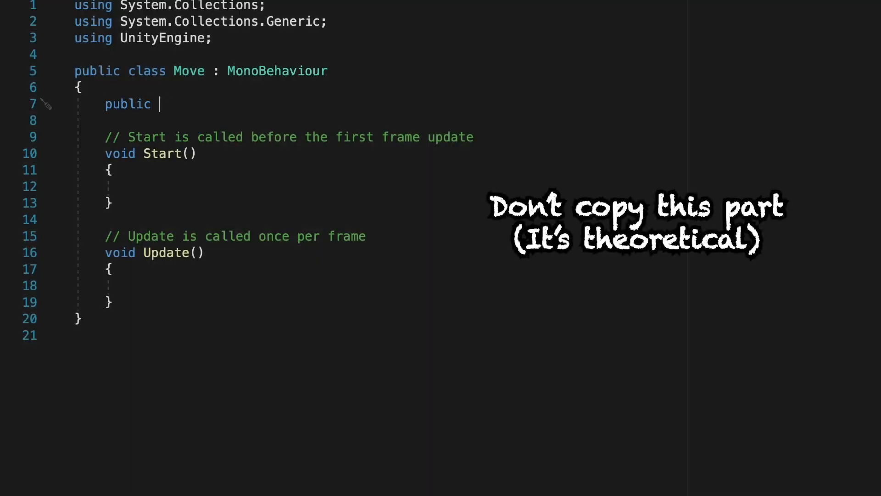
type("ParticleSystem dust;")
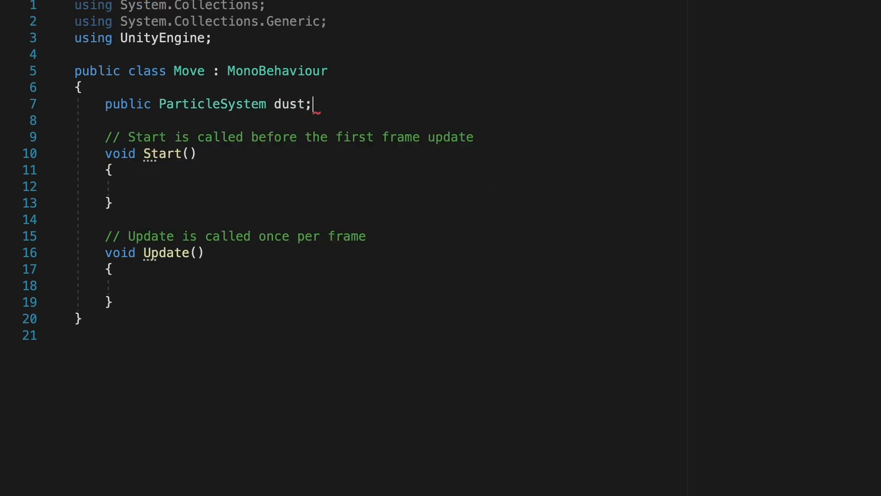
type("dust.Play();")
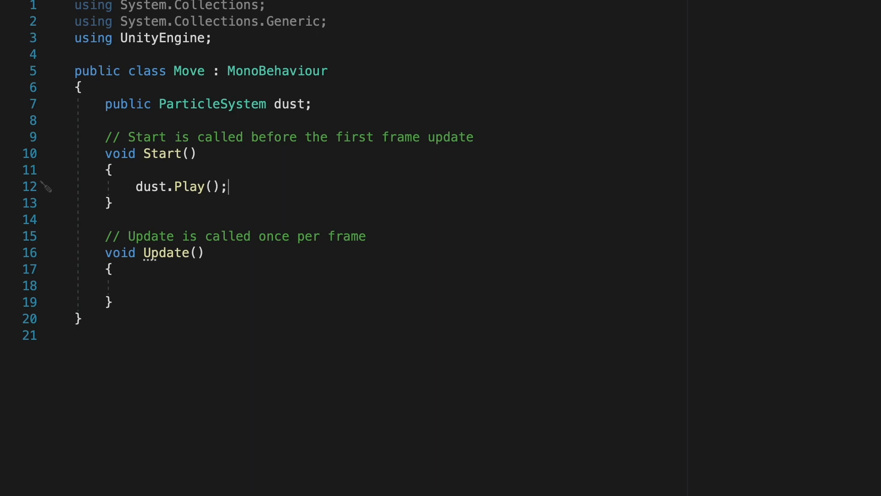
mouse_move(138, 311)
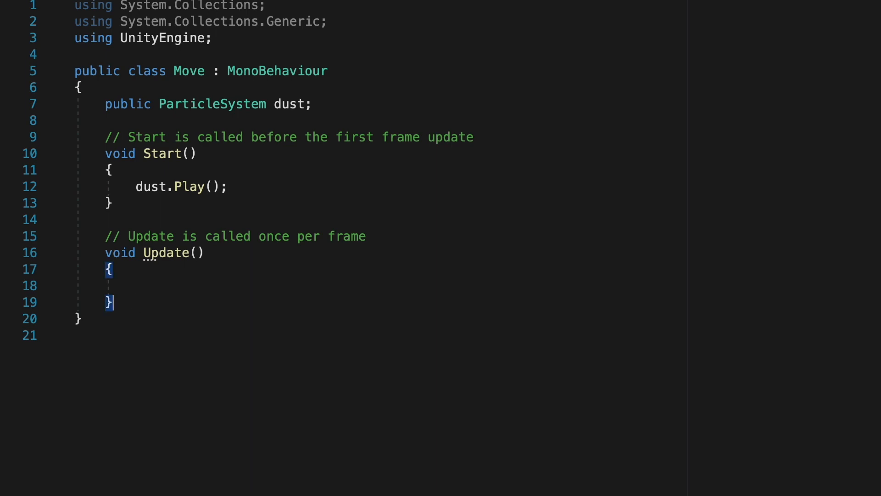
type("Flip();")
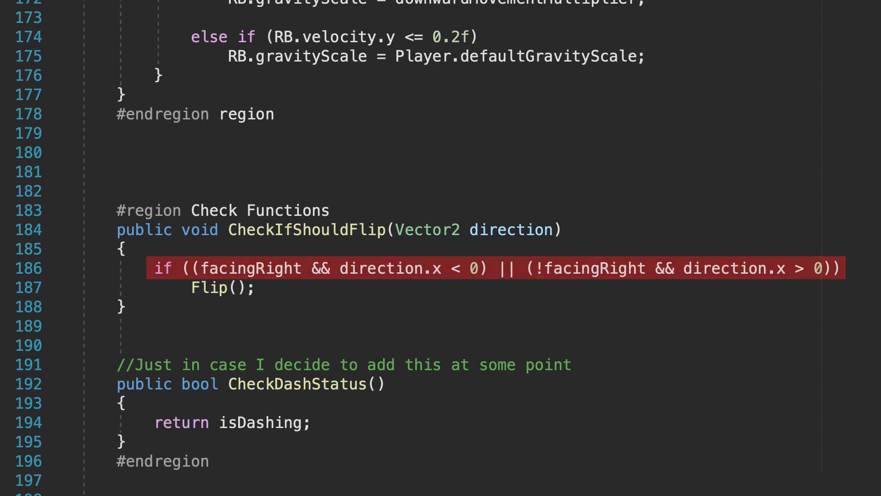
- Add 'bool playDust = CollisionSenses.Grounded; if (playDust) dust.Play();' in Flip()
scroll("down", 3)
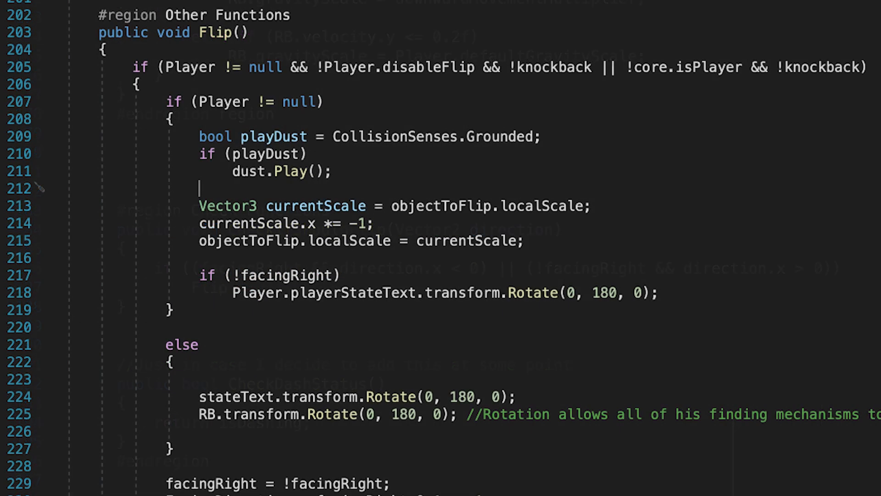